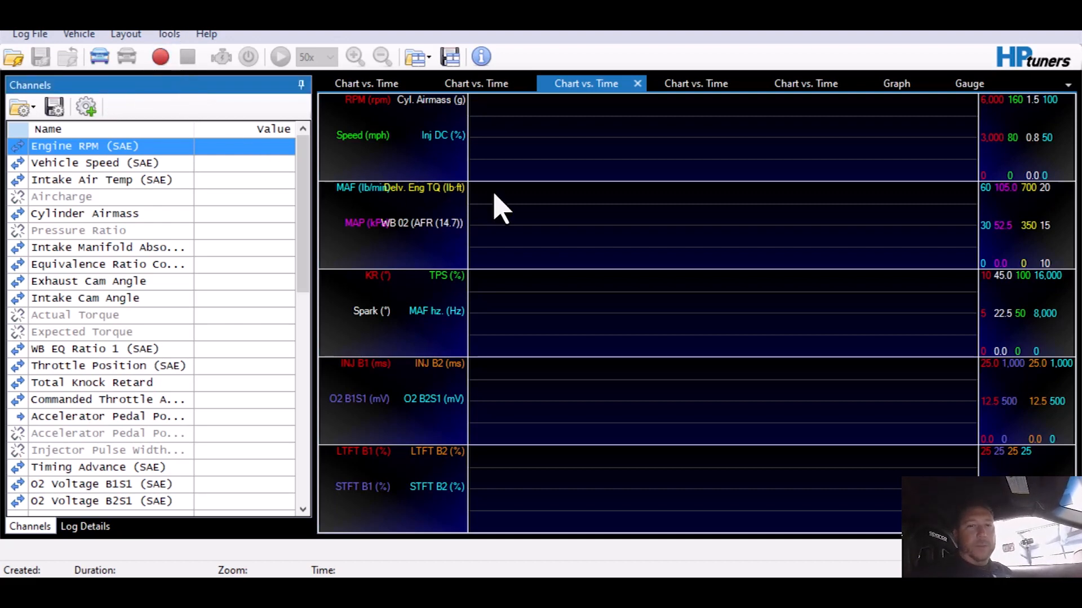
Step: Link the scanner to the ECM so live RPM and throttle readings populate
left_click(162, 57)
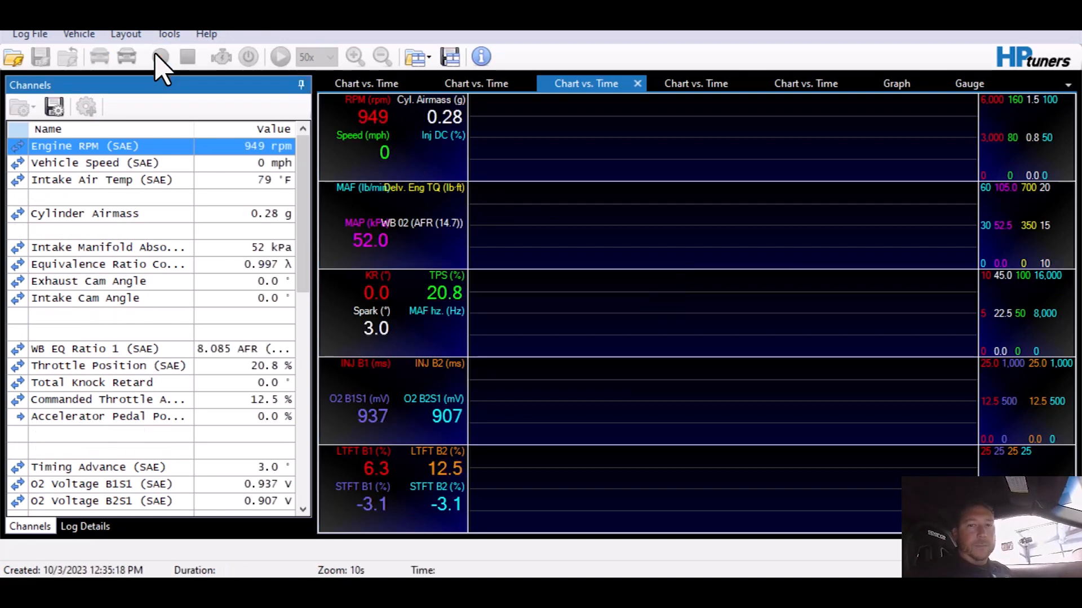
Step: Start scanning and record about 26 seconds of live idle data
left_click(163, 59)
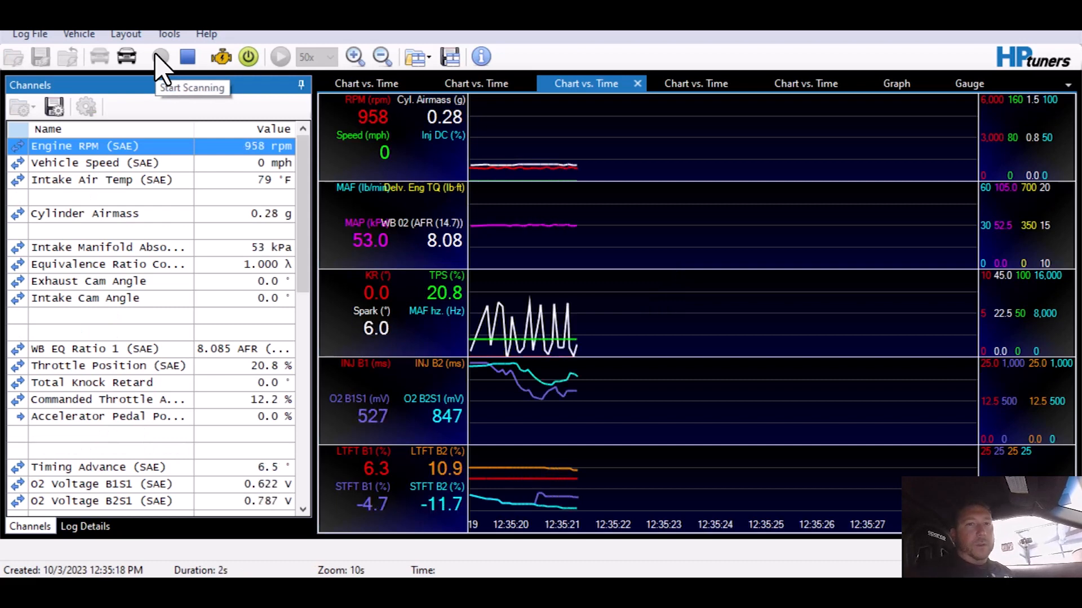
left_click(160, 56)
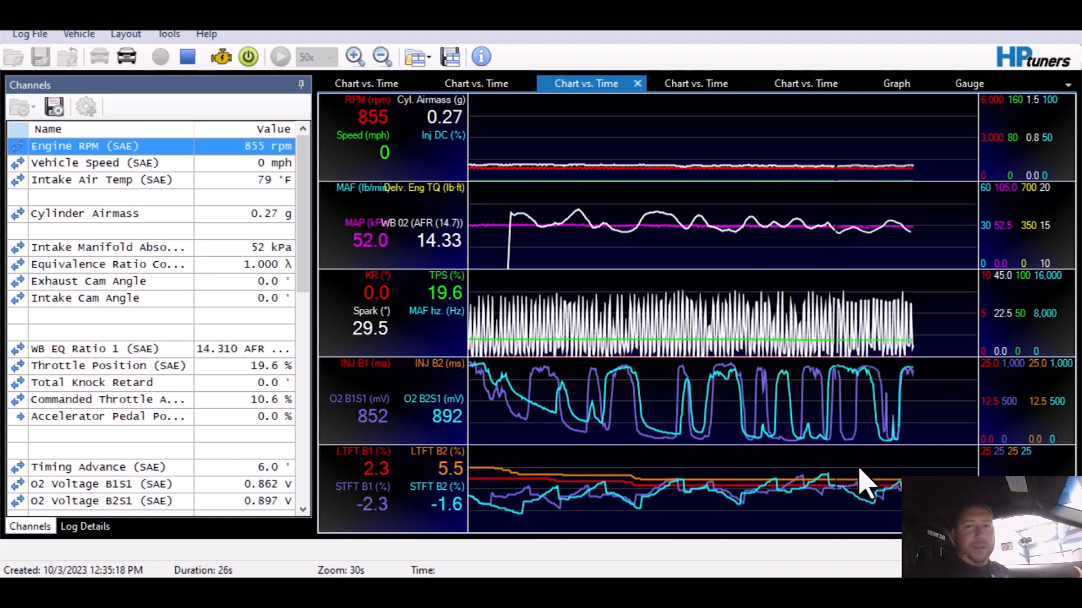
mouse_move(711, 334)
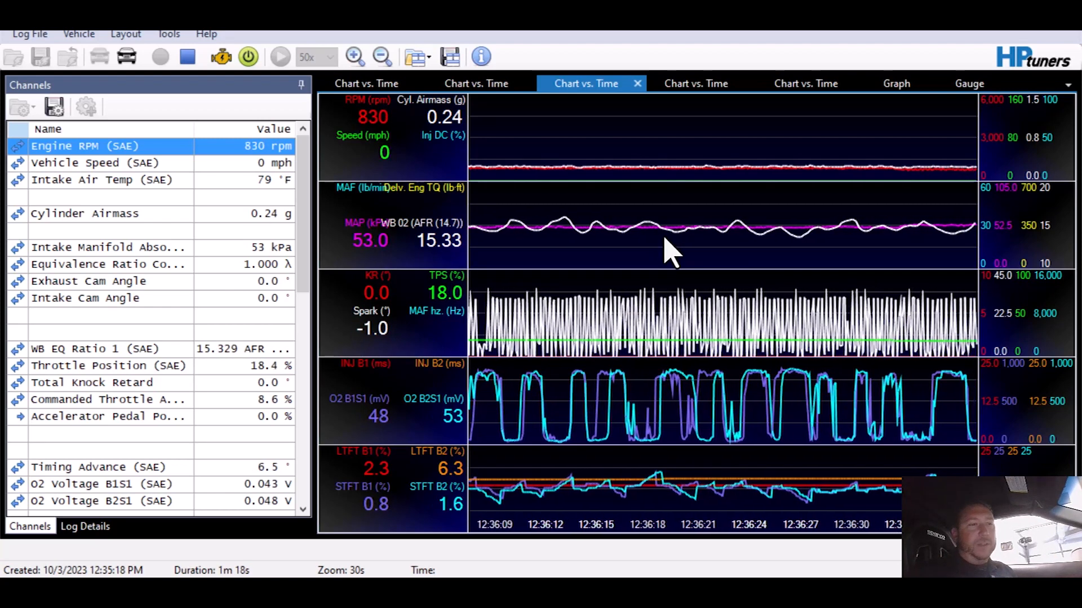
left_click(474, 84)
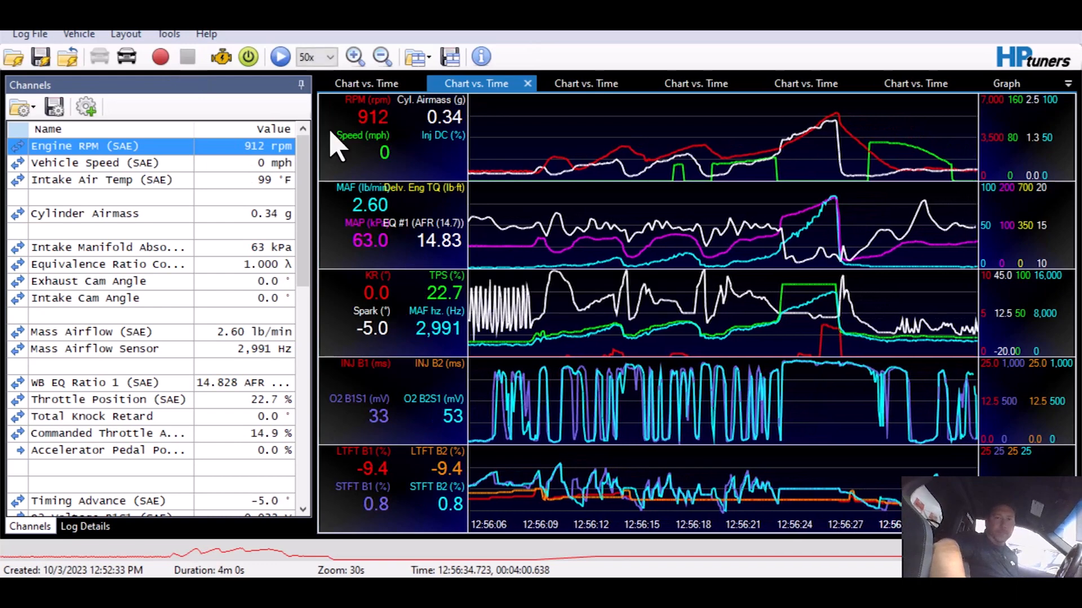
mouse_move(755, 314)
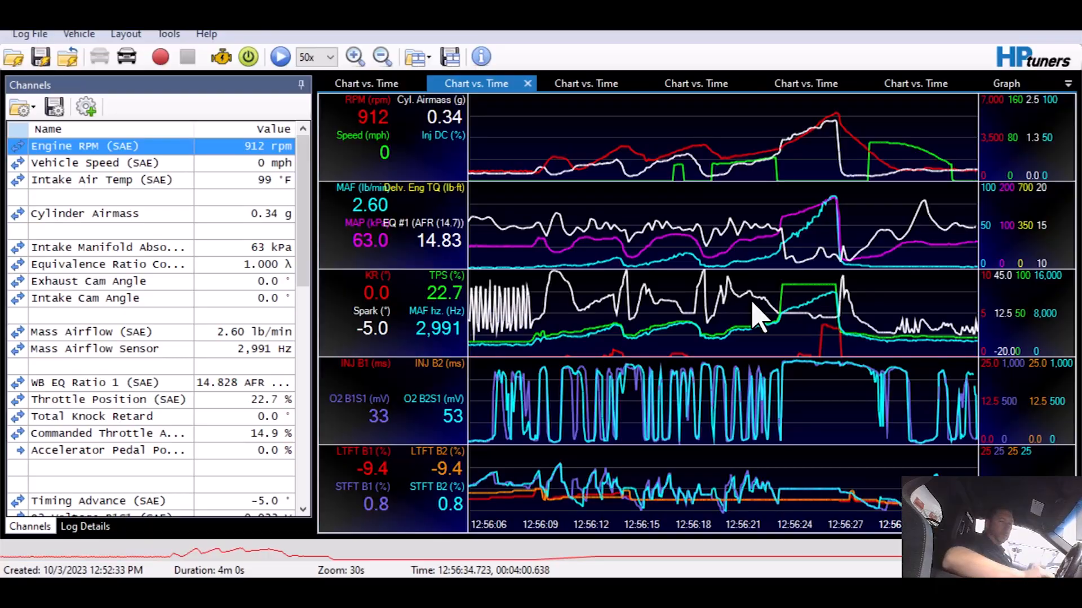
mouse_move(788, 356)
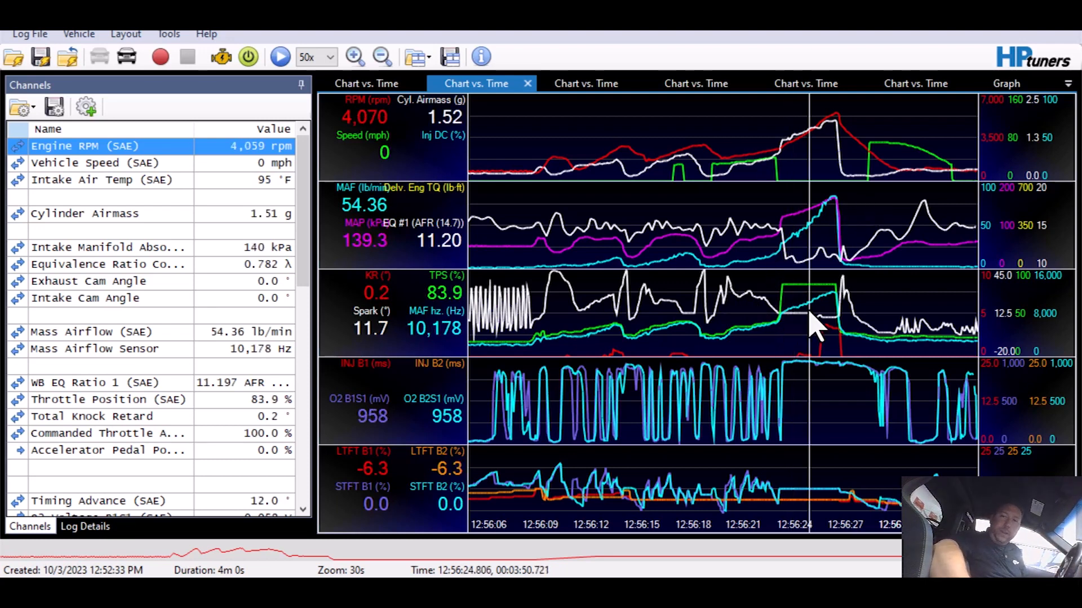
mouse_move(822, 263)
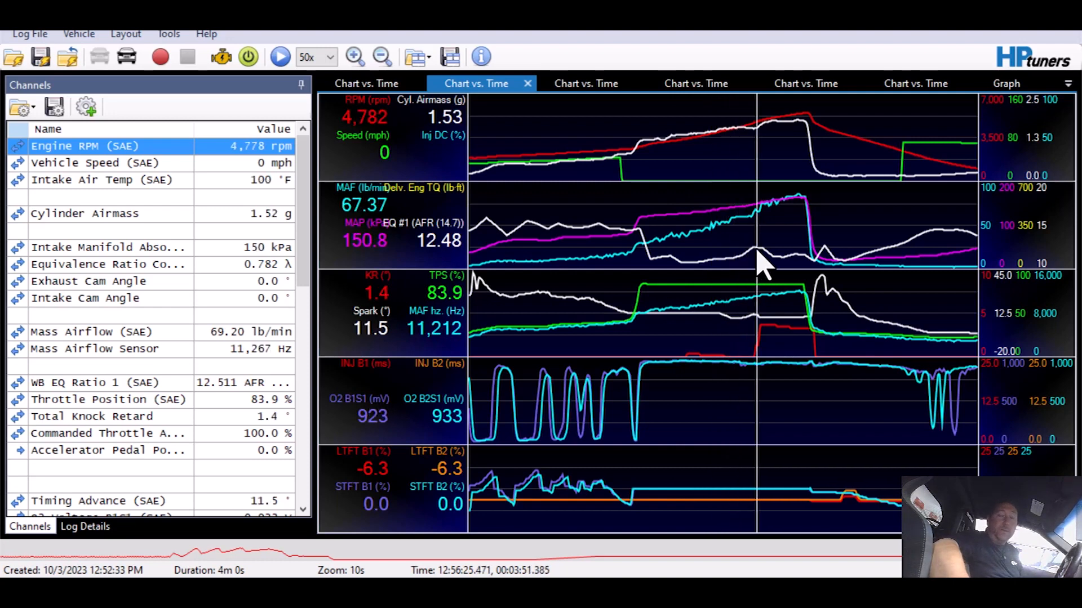
mouse_move(776, 277)
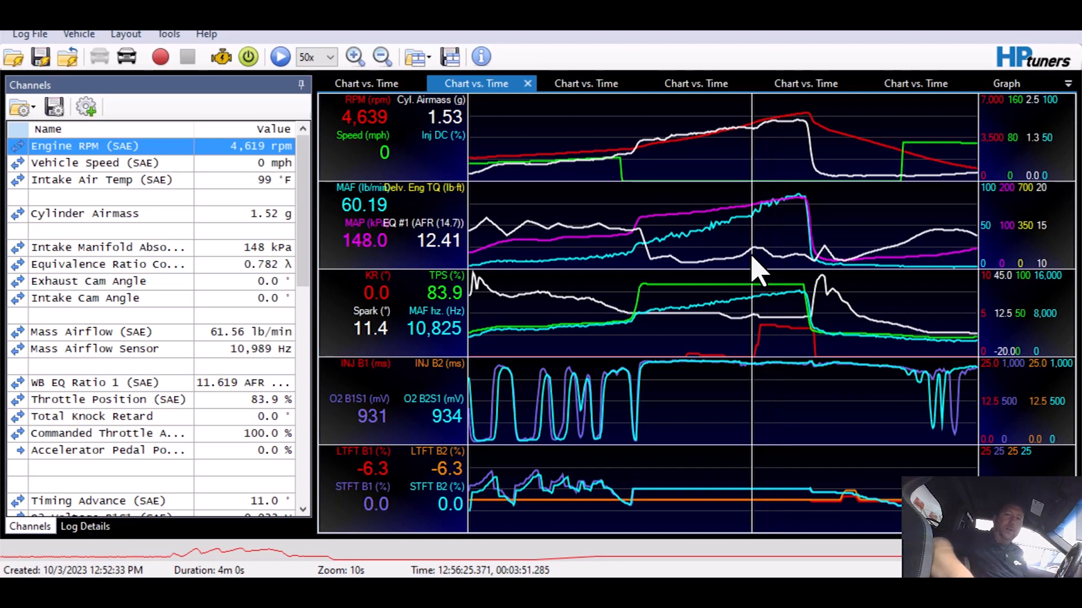
mouse_move(746, 253)
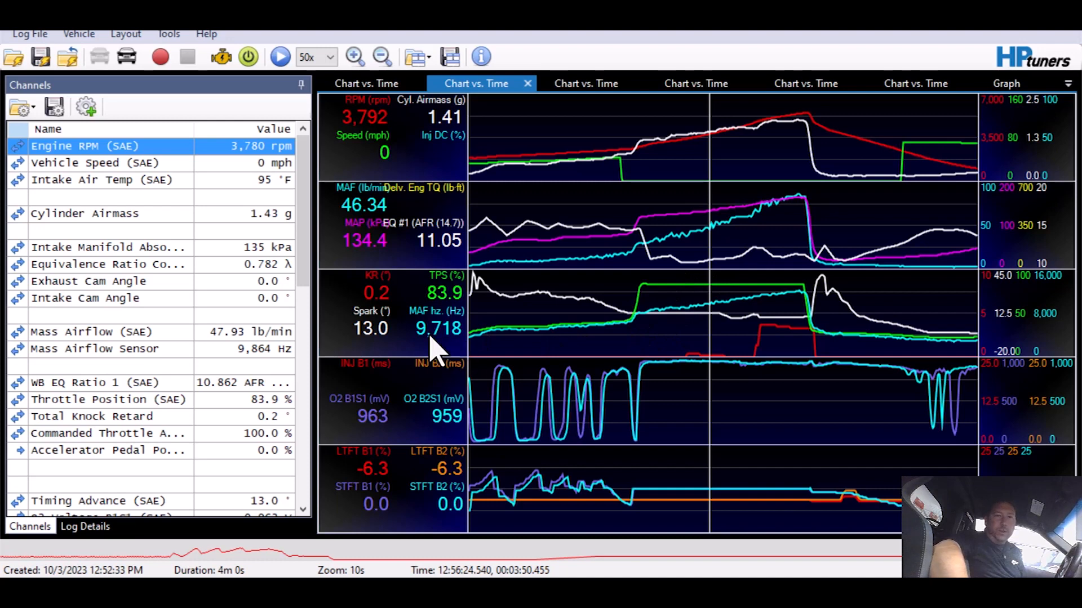
mouse_move(665, 317)
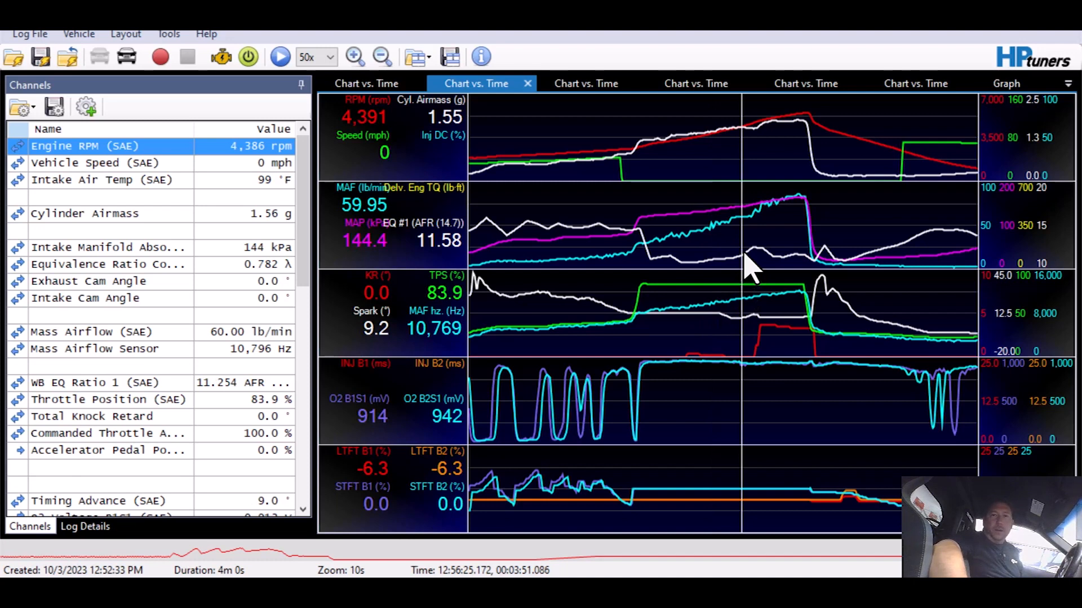
mouse_move(556, 228)
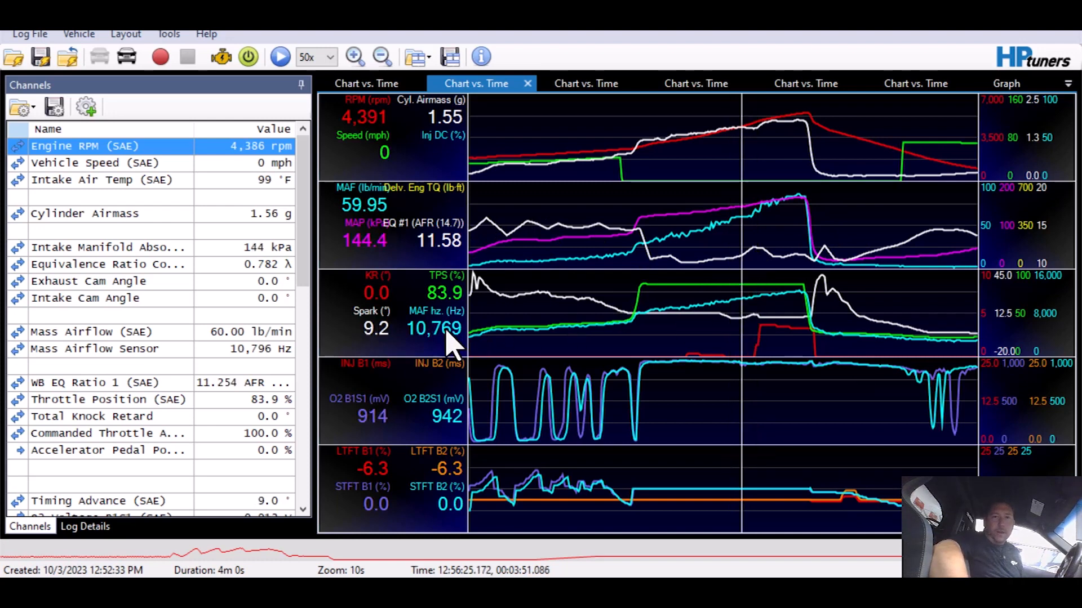
mouse_move(773, 319)
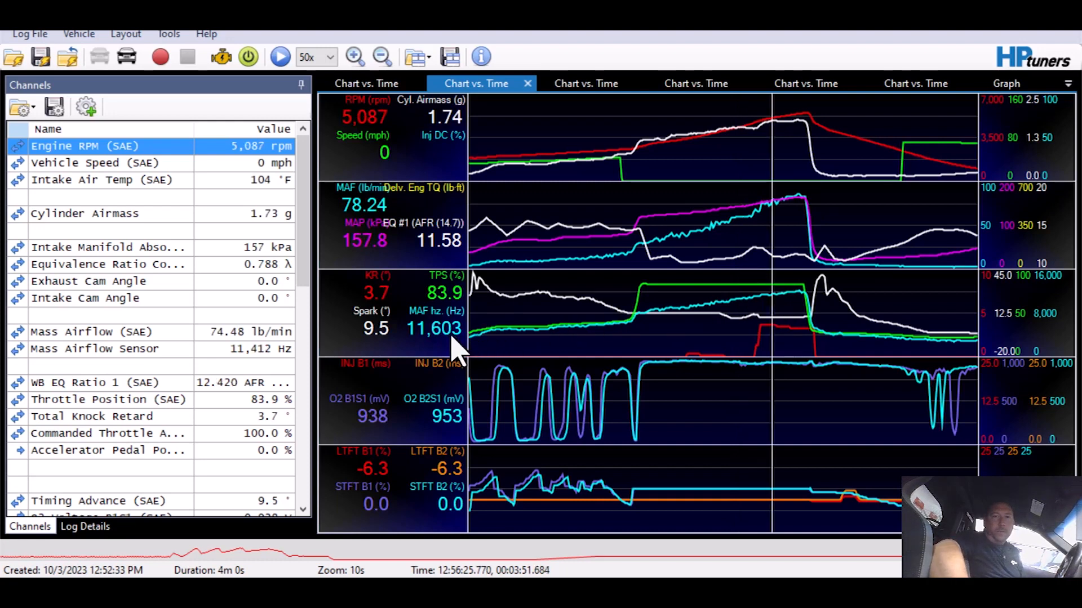
mouse_move(455, 349)
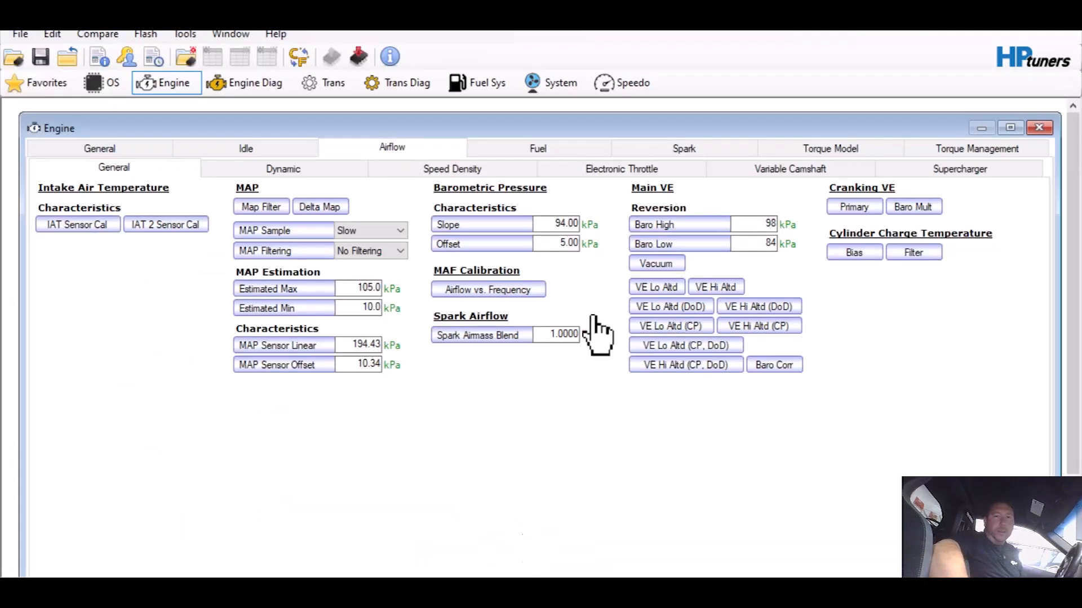
mouse_move(516, 300)
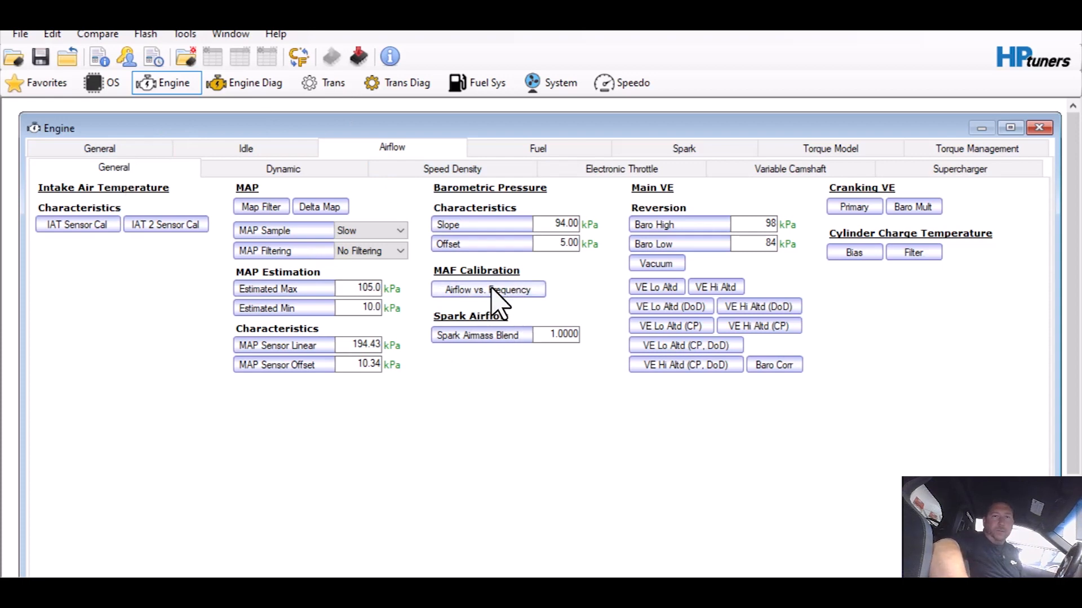
Step: Multiply the MAF airflow cells from about 10,350 to 11,700 Hz by 1.10
left_click(489, 289)
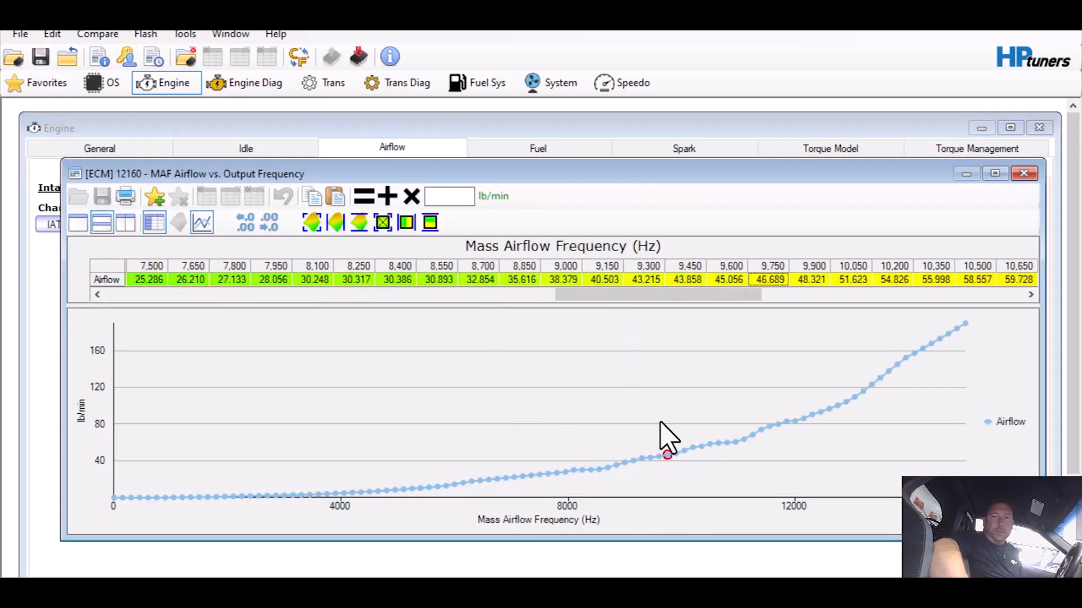
left_click_drag(656, 294, 731, 294)
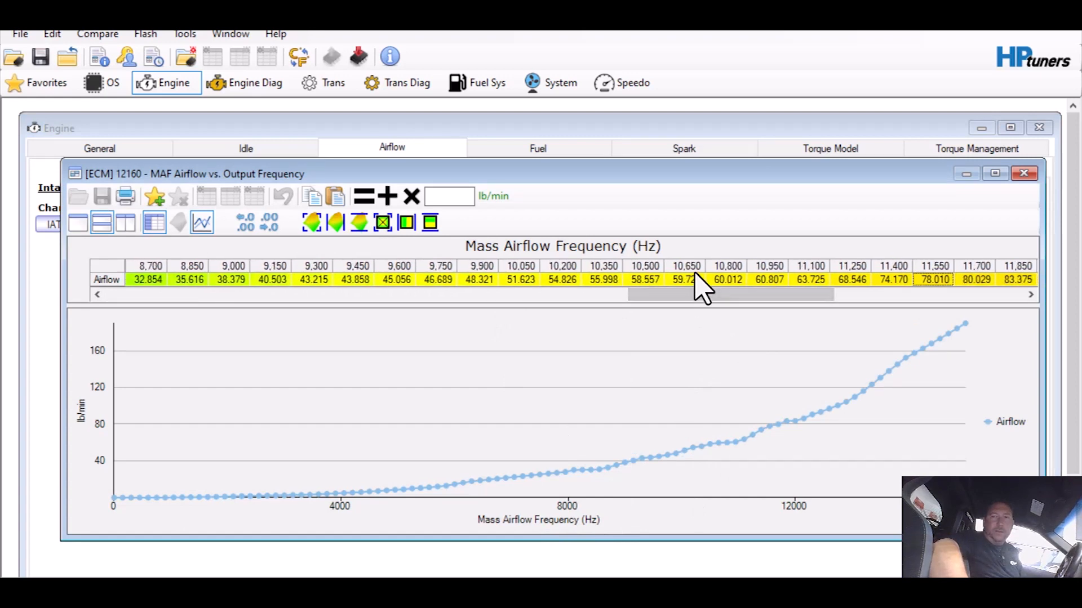
left_click_drag(686, 280, 976, 280)
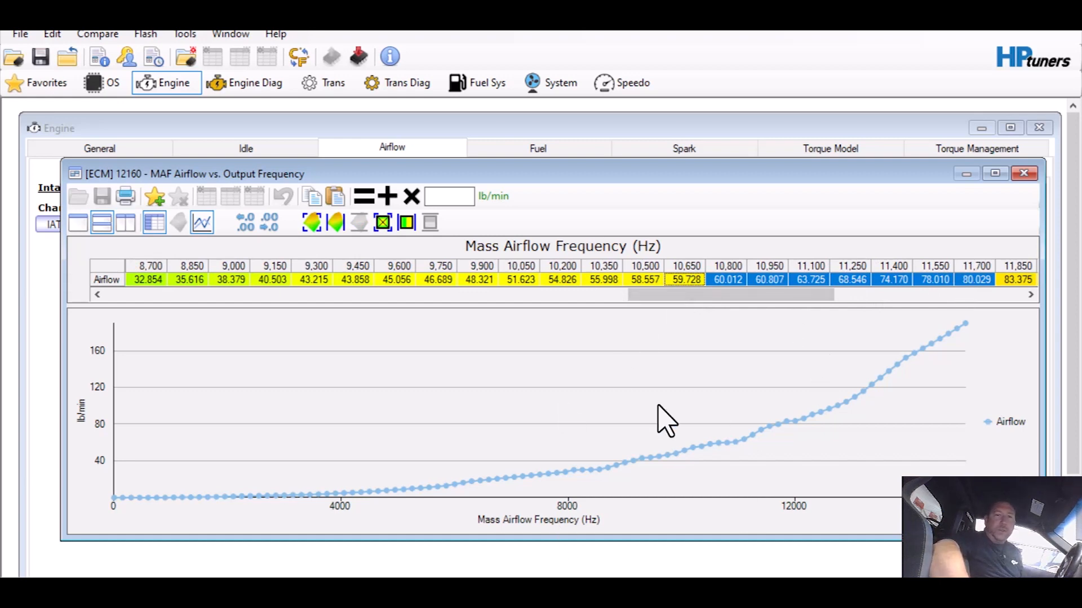
mouse_move(559, 425)
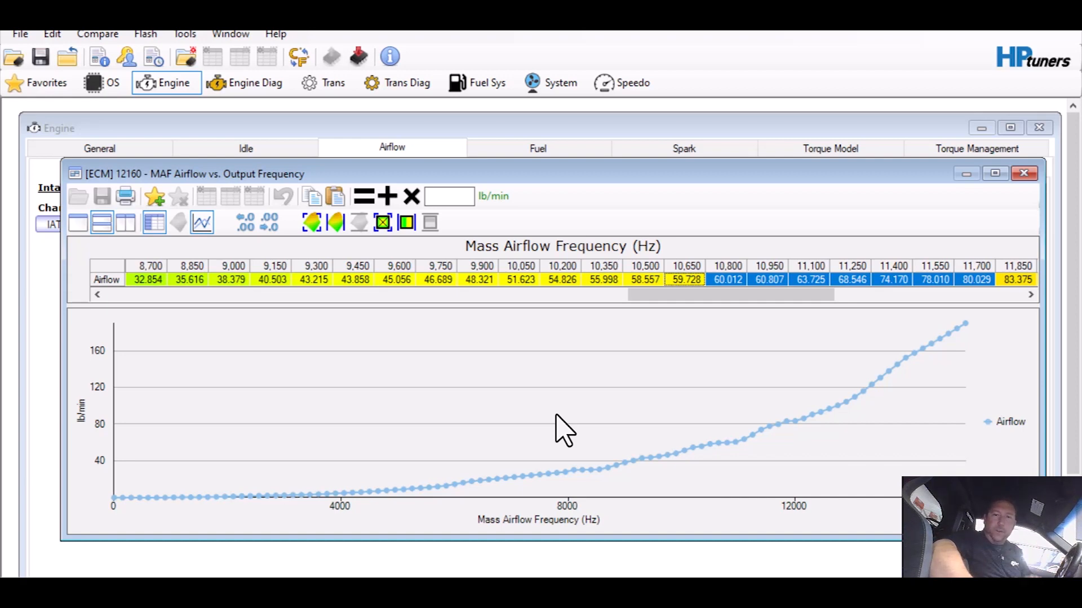
mouse_move(439, 395)
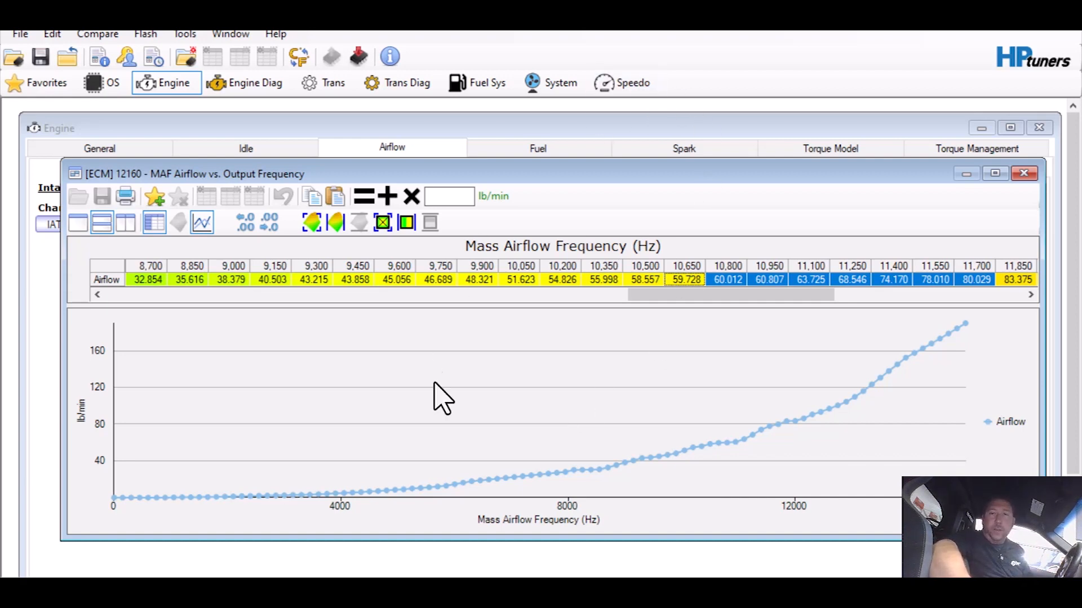
mouse_move(694, 311)
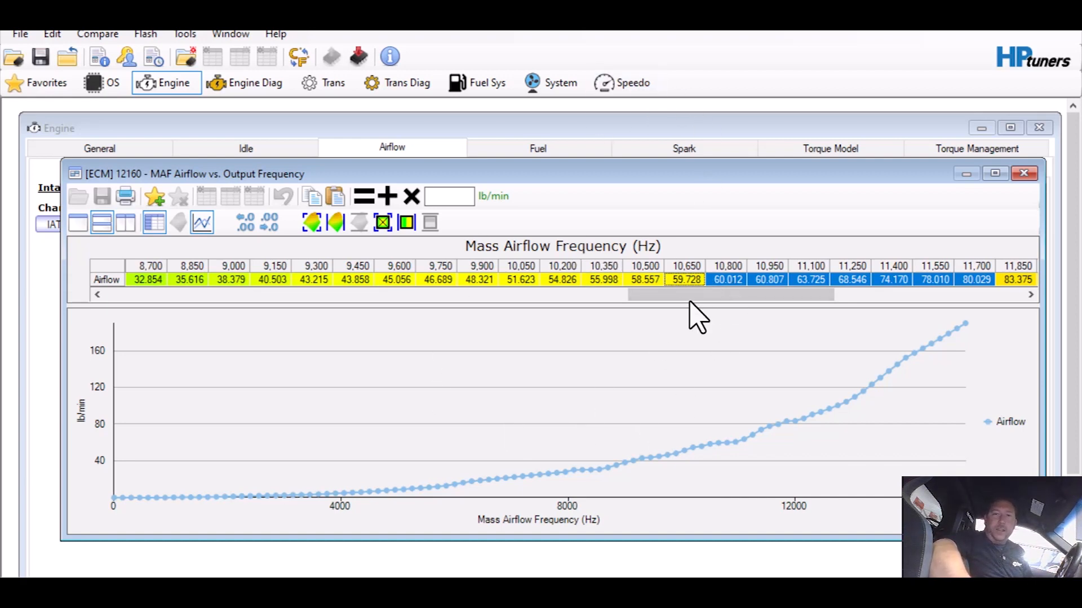
mouse_move(673, 333)
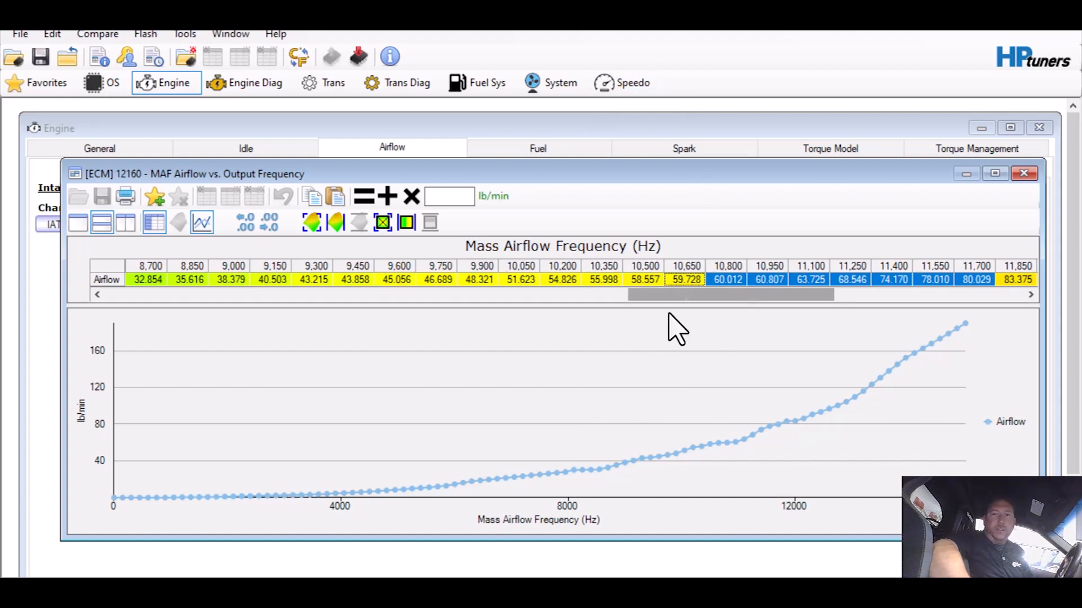
mouse_move(589, 210)
type("1")
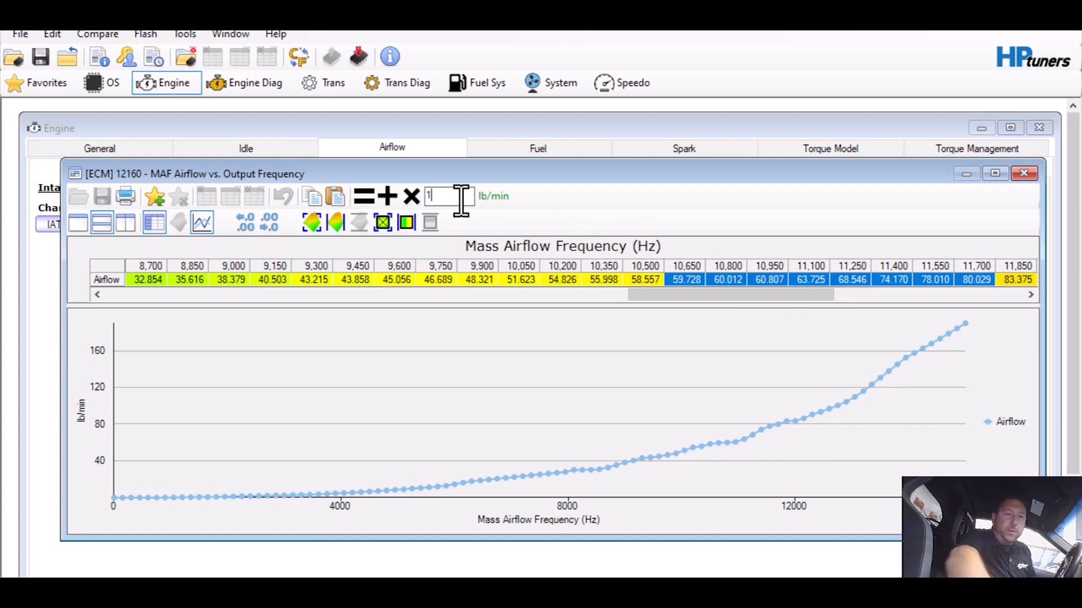
type(".10")
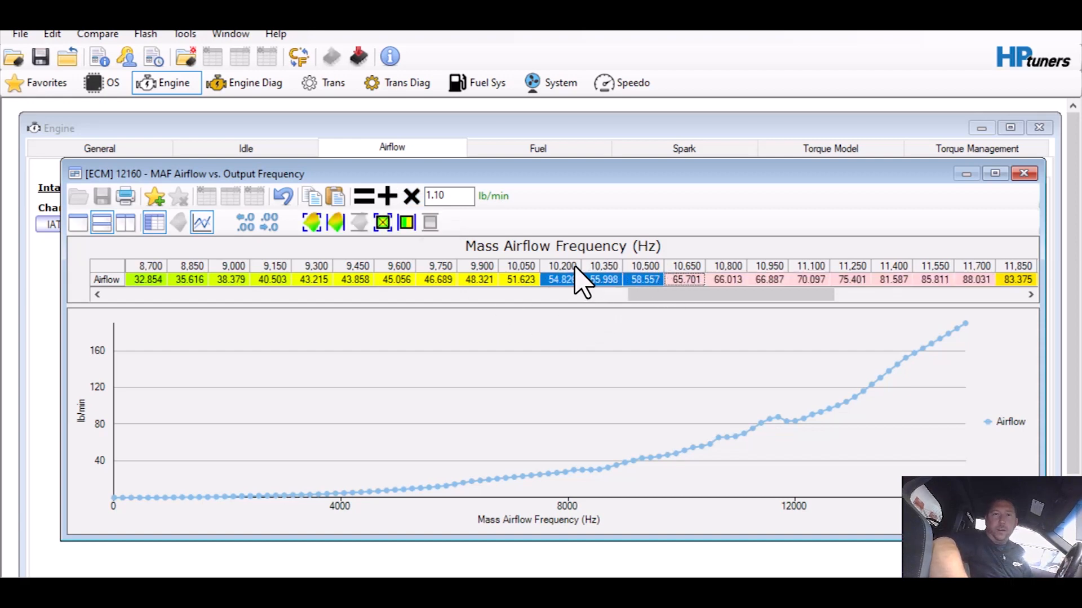
mouse_move(405, 222)
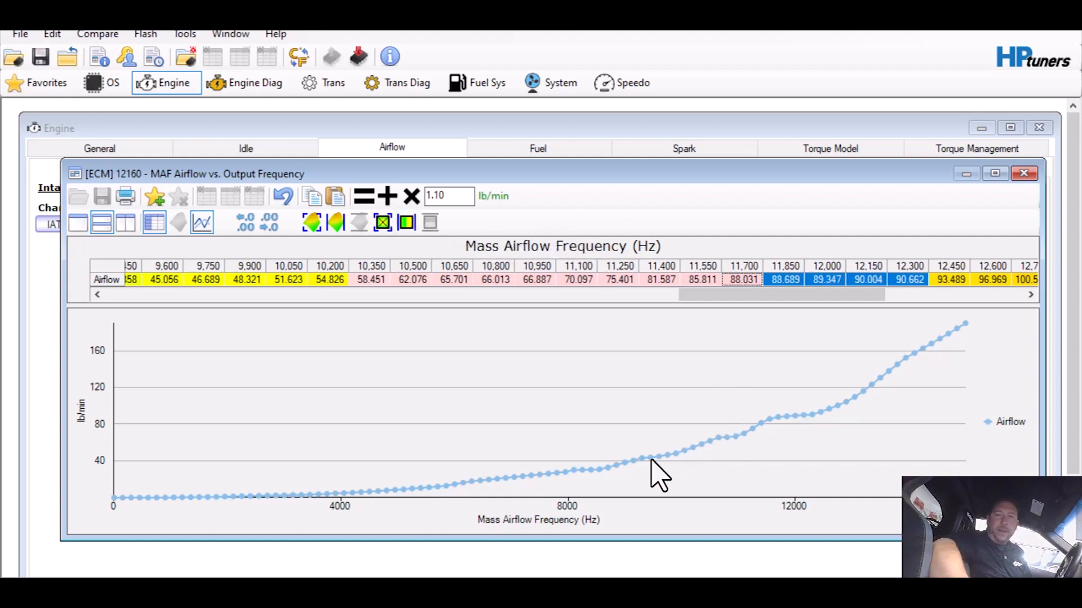
mouse_move(729, 447)
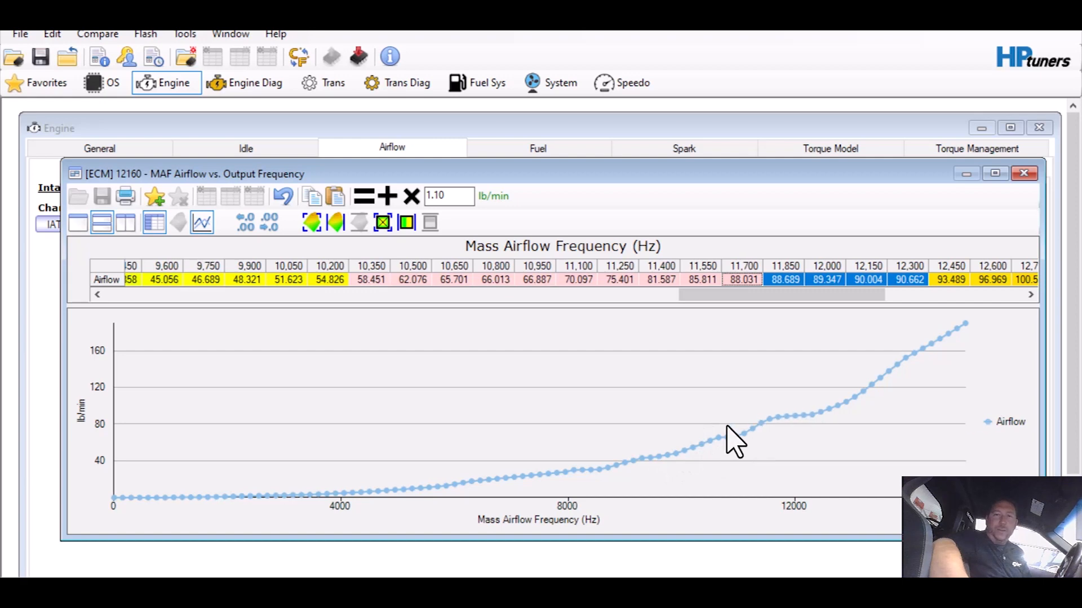
mouse_move(632, 501)
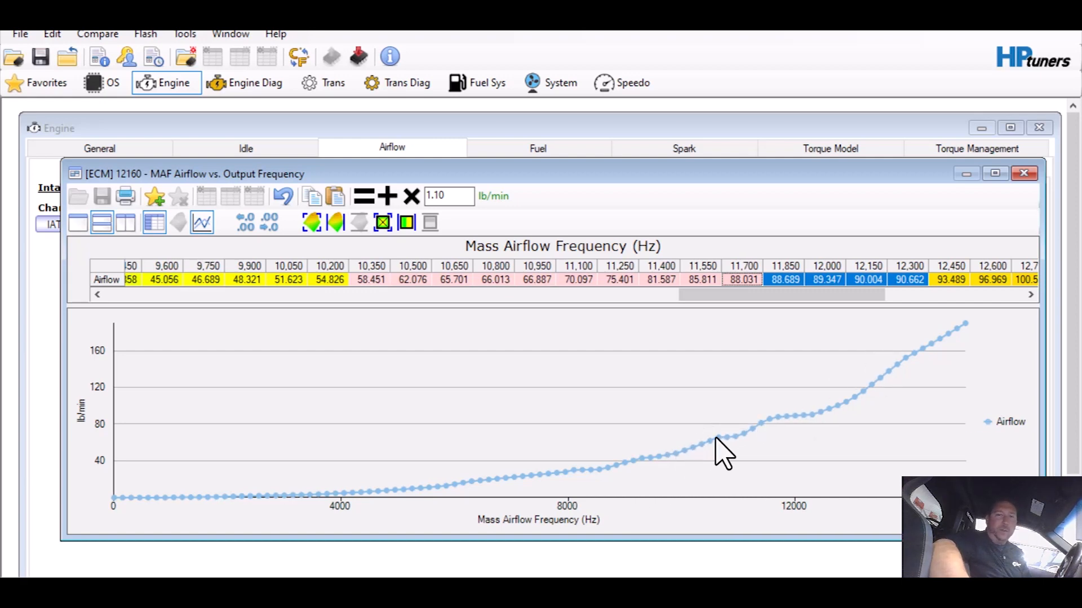
mouse_move(733, 458)
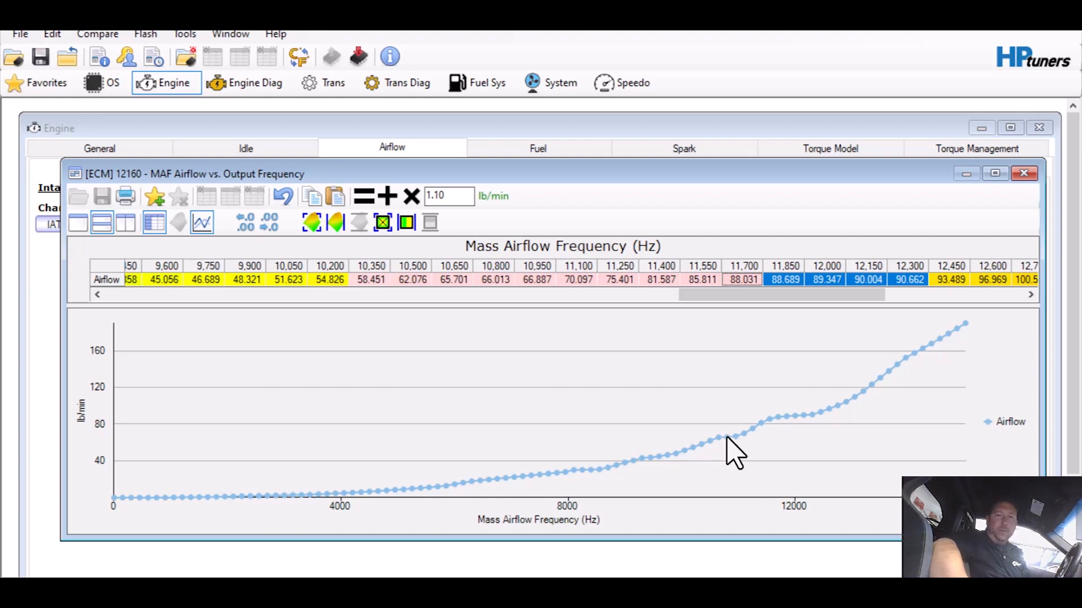
mouse_move(913, 282)
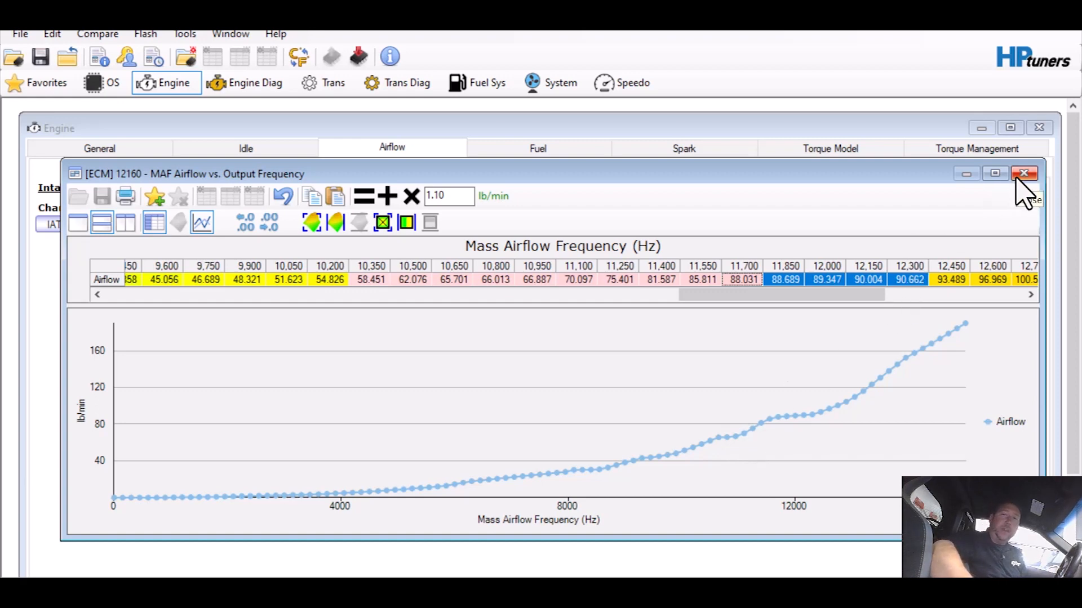
Step: Close the MAF airflow table and bring the recorded datalog back up in VCM Scanner
left_click(1024, 173)
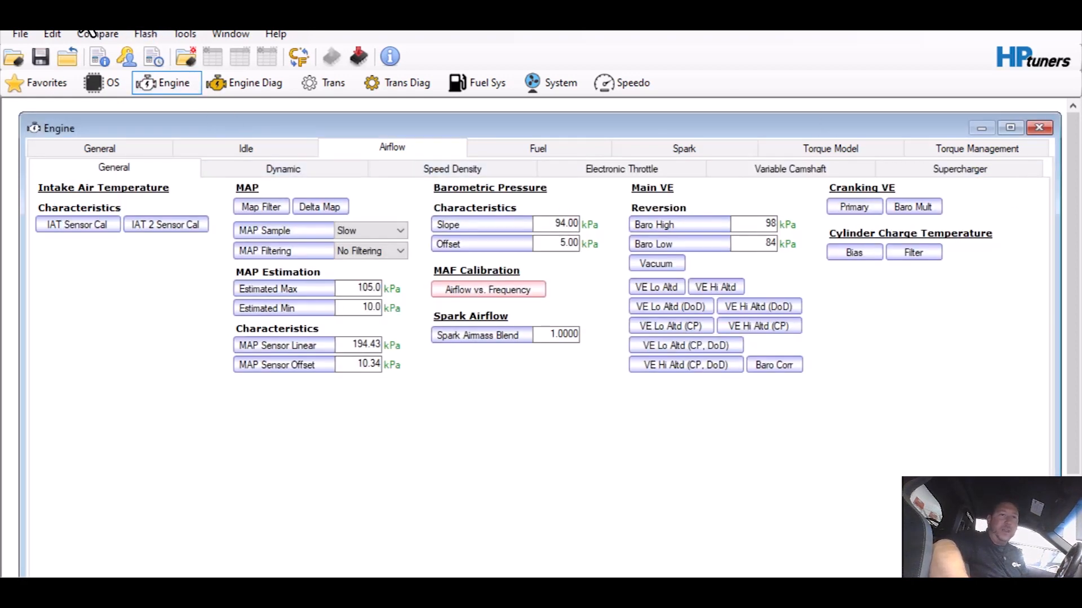
left_click(51, 34)
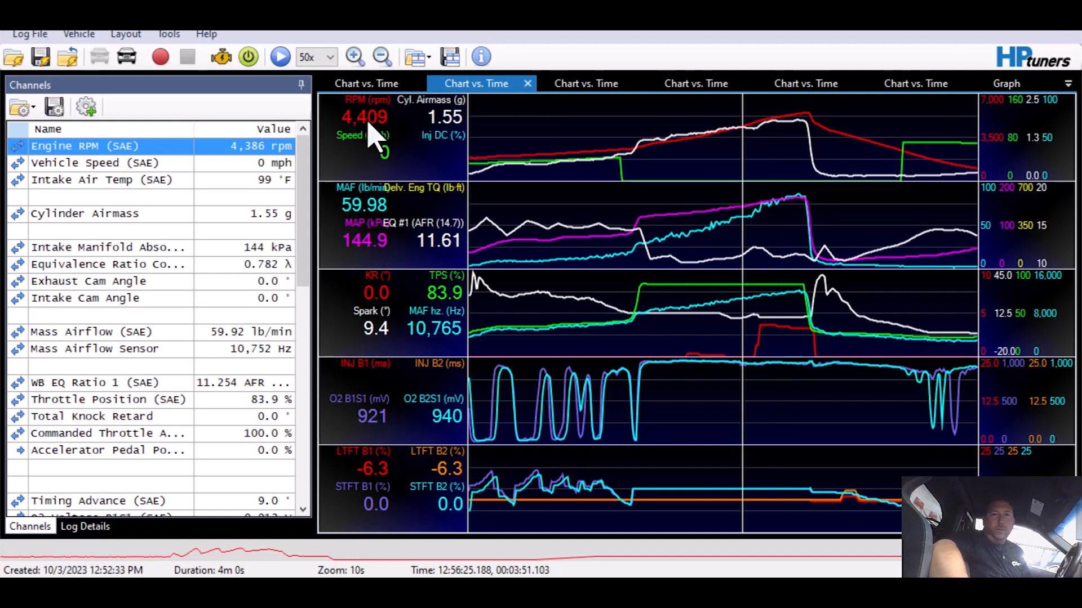
mouse_move(776, 273)
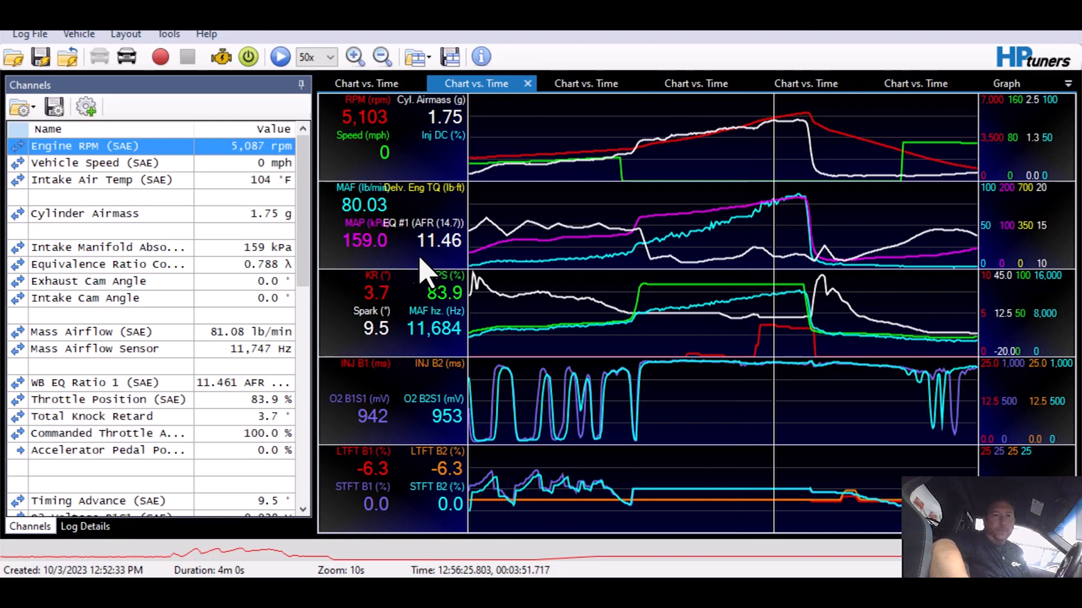
mouse_move(432, 293)
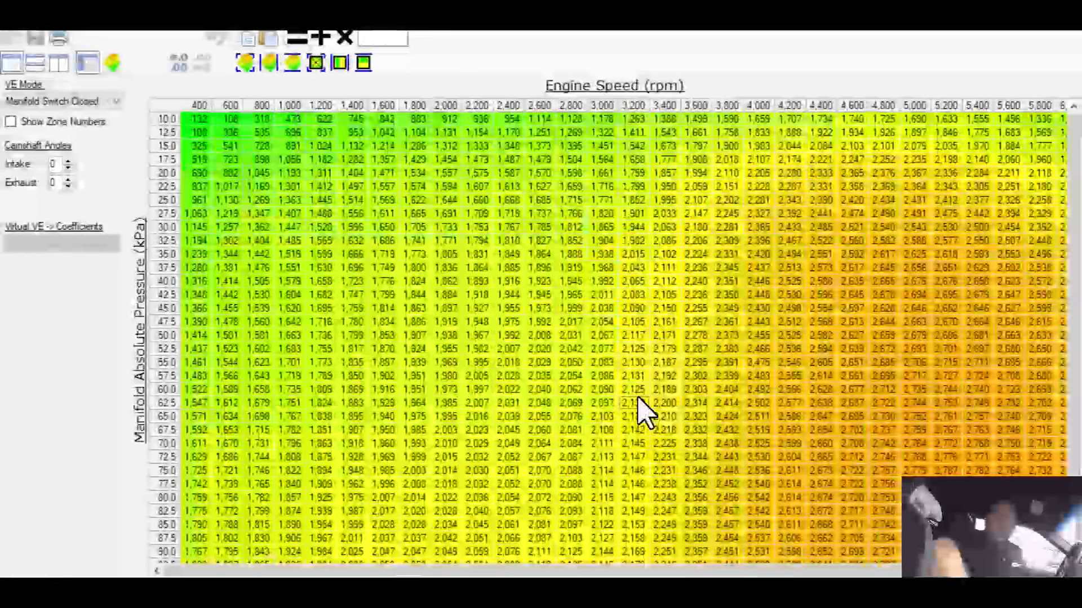
Step: Select the Main VE cells at 4,200–4,600 rpm and 75.0–80.0 kPa
left_click_drag(634, 402, 738, 485)
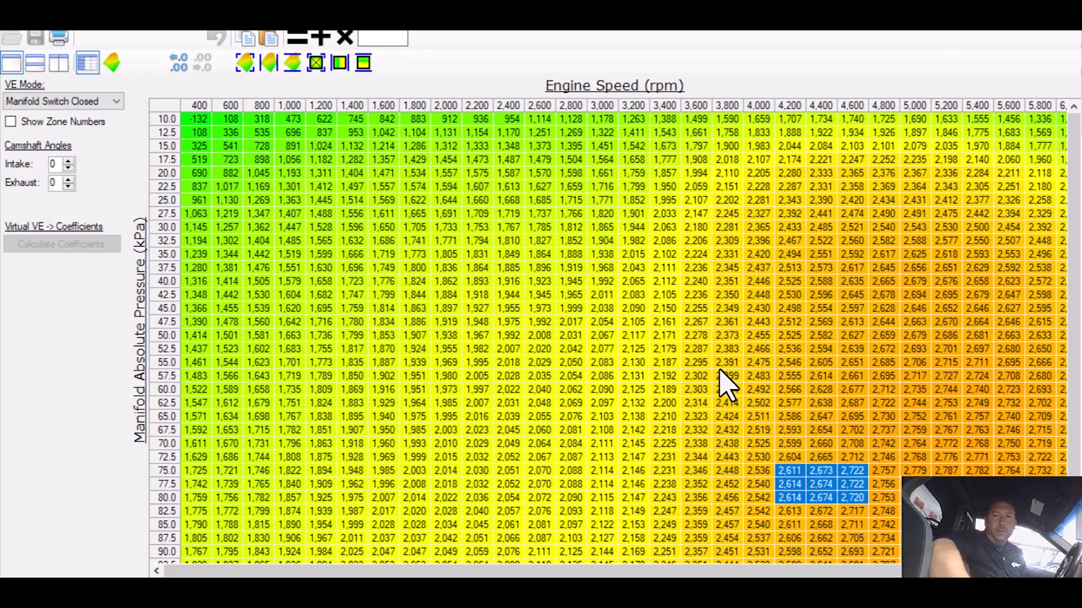
scroll("down", 3)
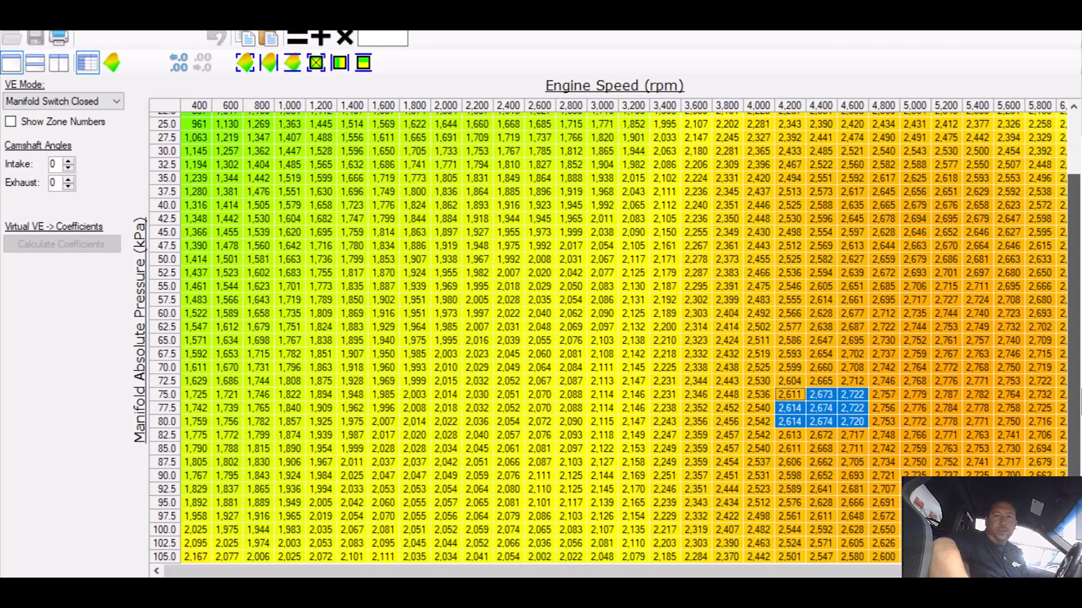
mouse_move(1012, 178)
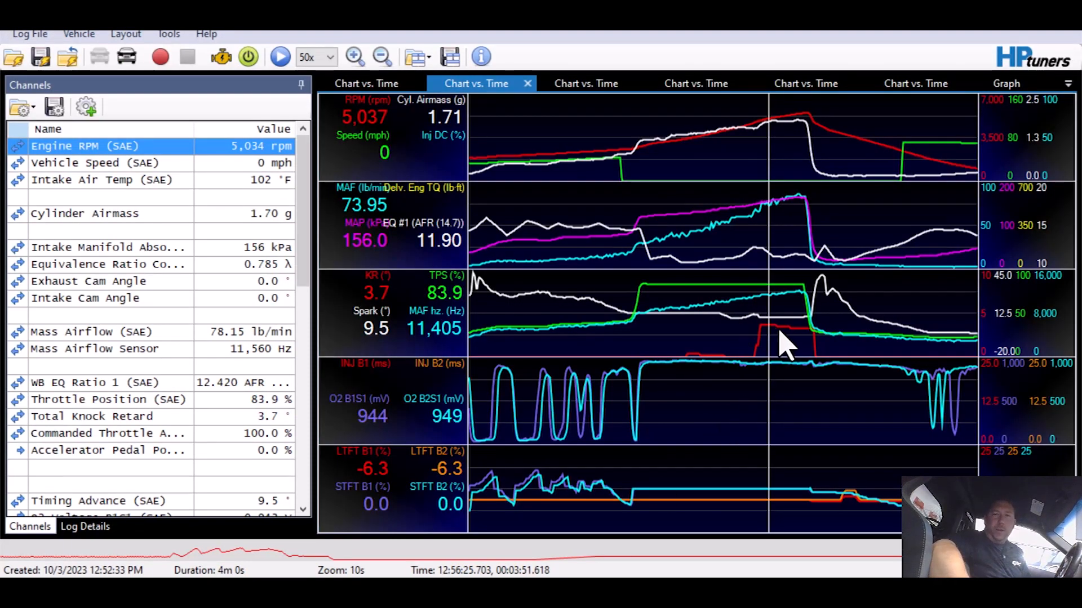
mouse_move(725, 360)
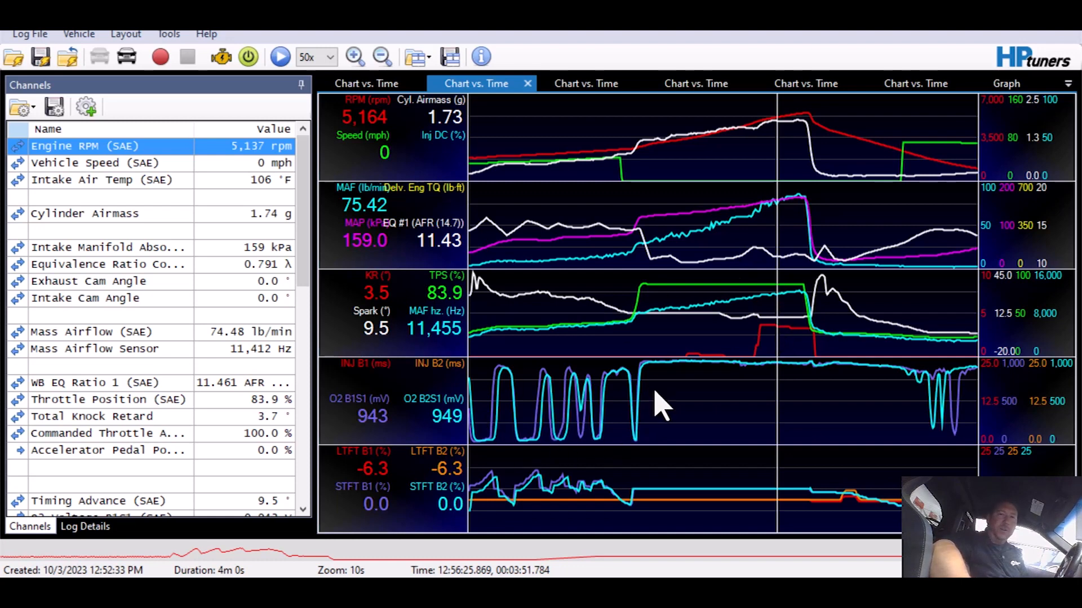
mouse_move(726, 377)
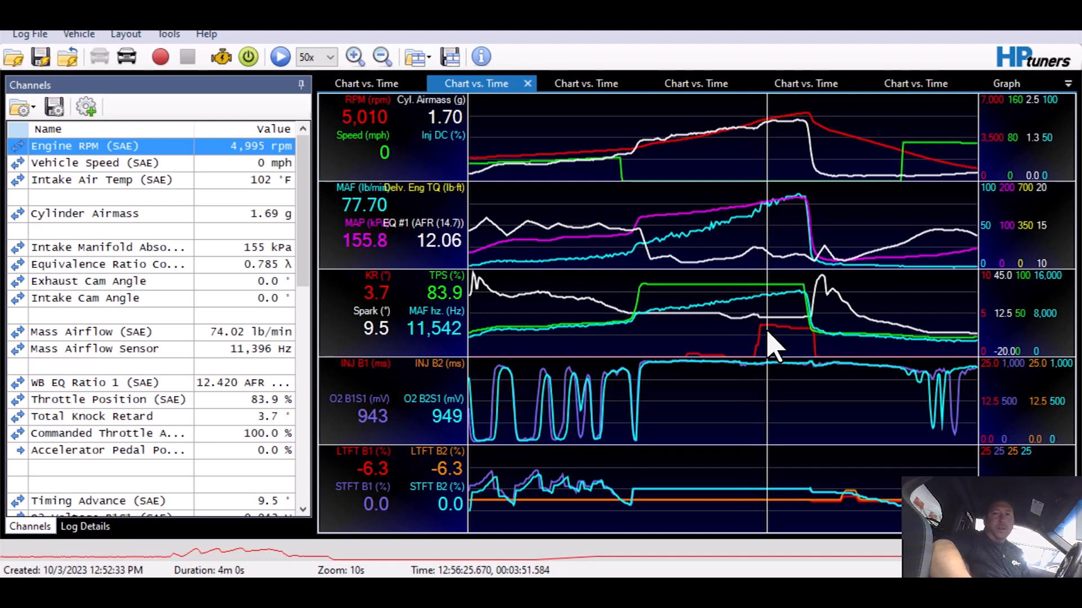
mouse_move(748, 277)
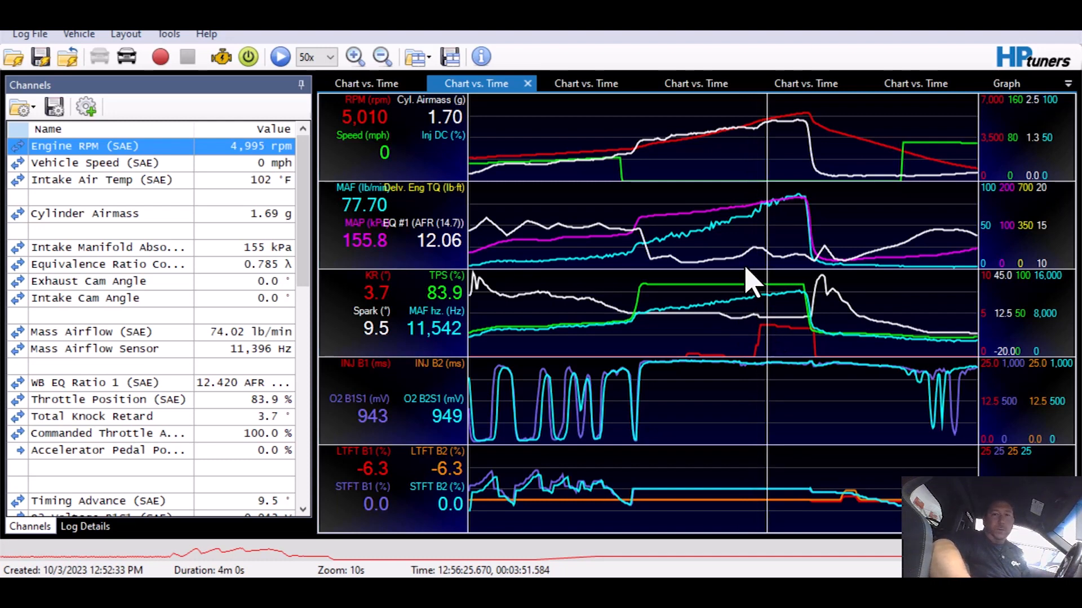